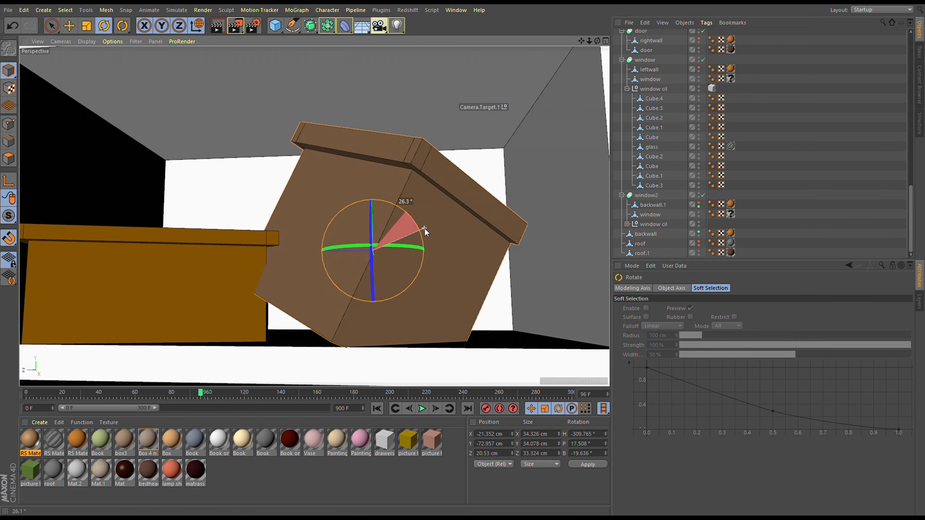
Step: Tilt the brown box about 26° and preview the pink room in the Redshift RenderView
{"action": "left_click_drag", "start_coordinate": [422, 230], "coordinate": [422, 252]}
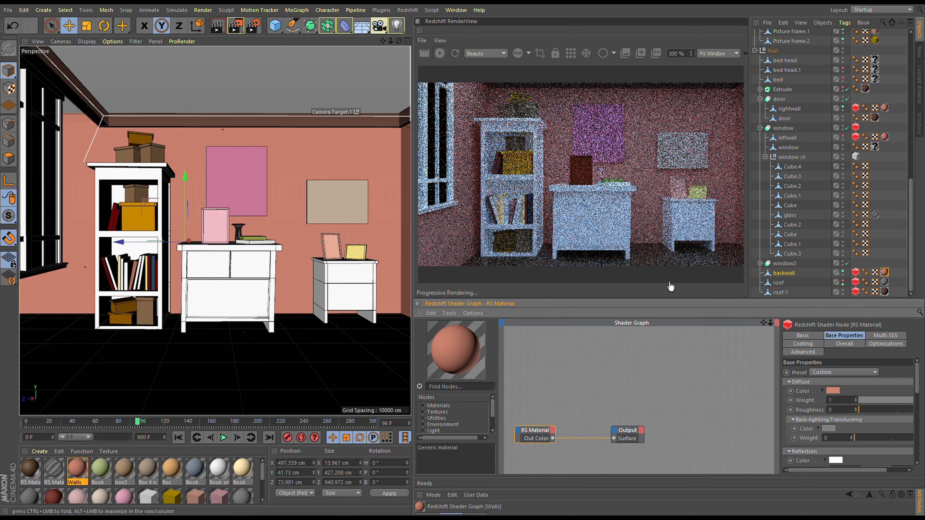
{"action": "left_click", "coordinate": [833, 391]}
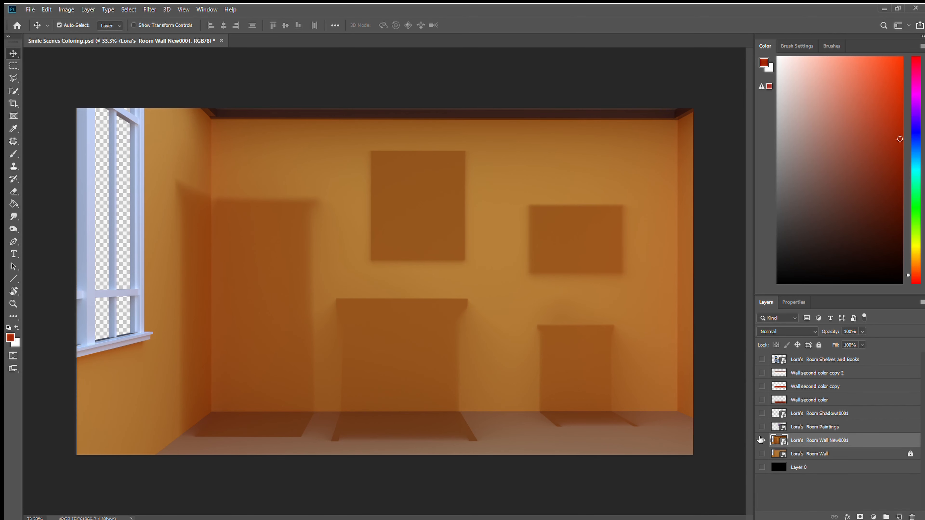
Step: Show only the Room Wall New0001 render layer, leaving the painted layers hidden
{"action": "left_click", "coordinate": [762, 439]}
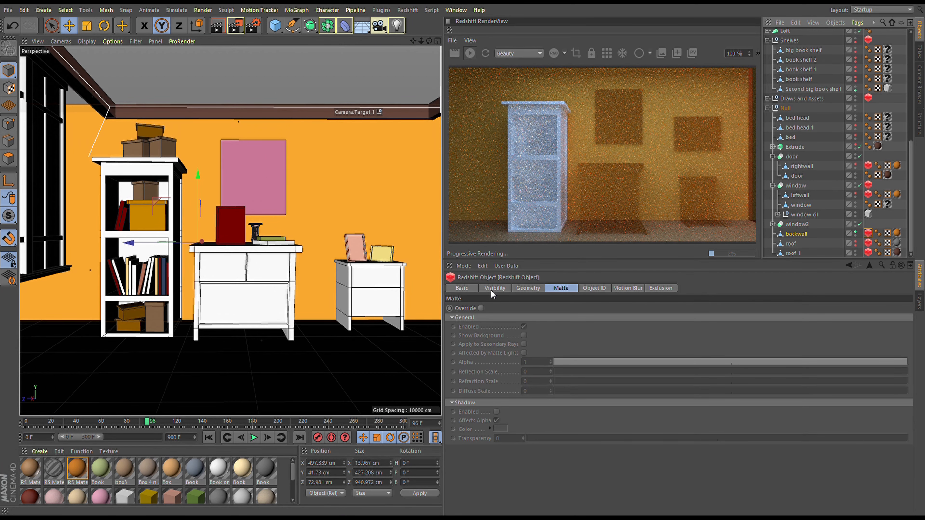
Step: Set the wall and furniture group secondary-ray visible and receiving shadows in the Redshift Object tag
{"action": "left_click", "coordinate": [494, 288]}
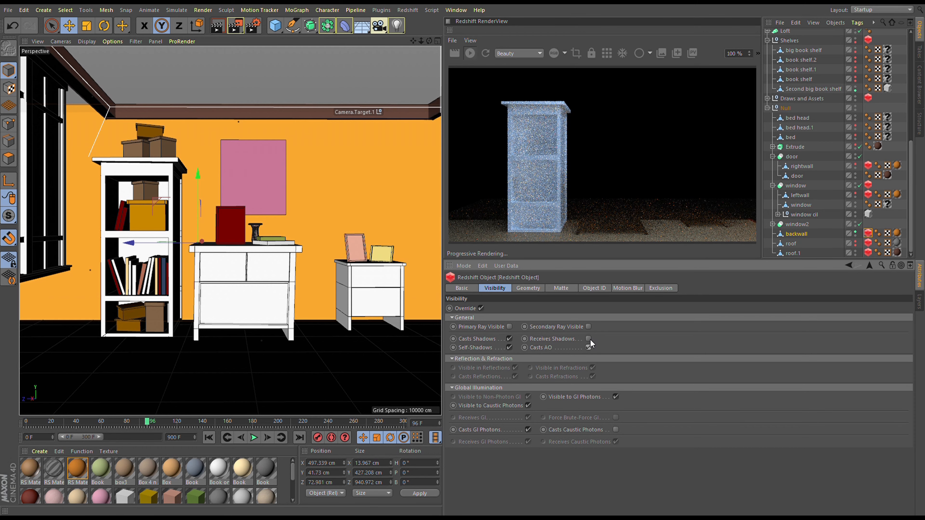
{"action": "left_click", "coordinate": [589, 326]}
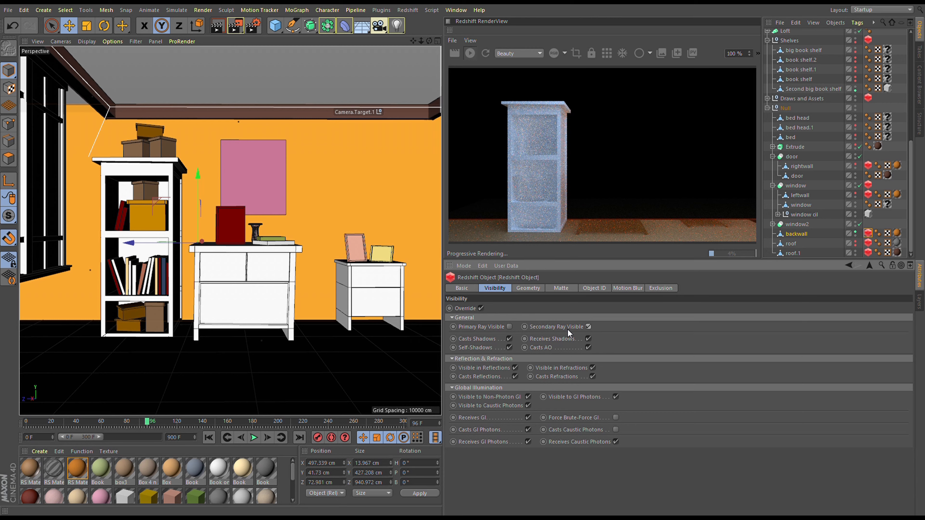
{"action": "left_click", "coordinate": [514, 326]}
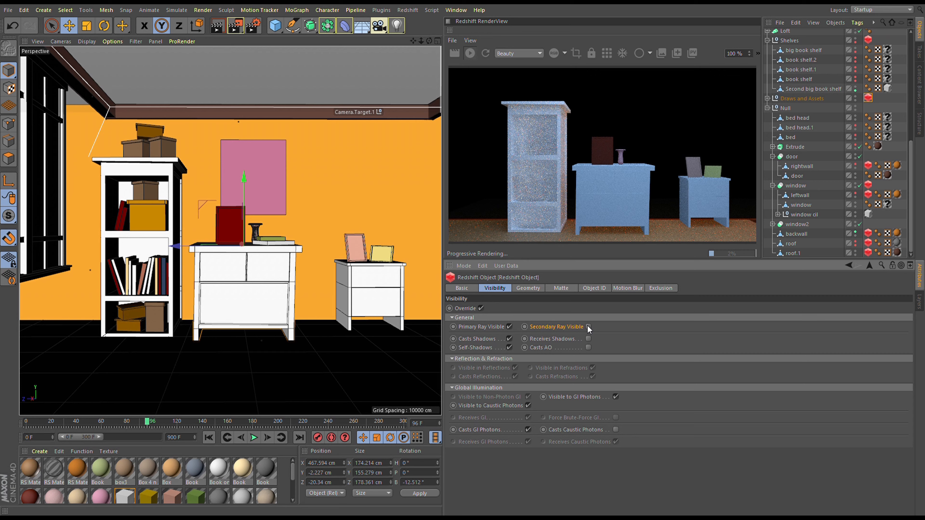
{"action": "left_click", "coordinate": [588, 327]}
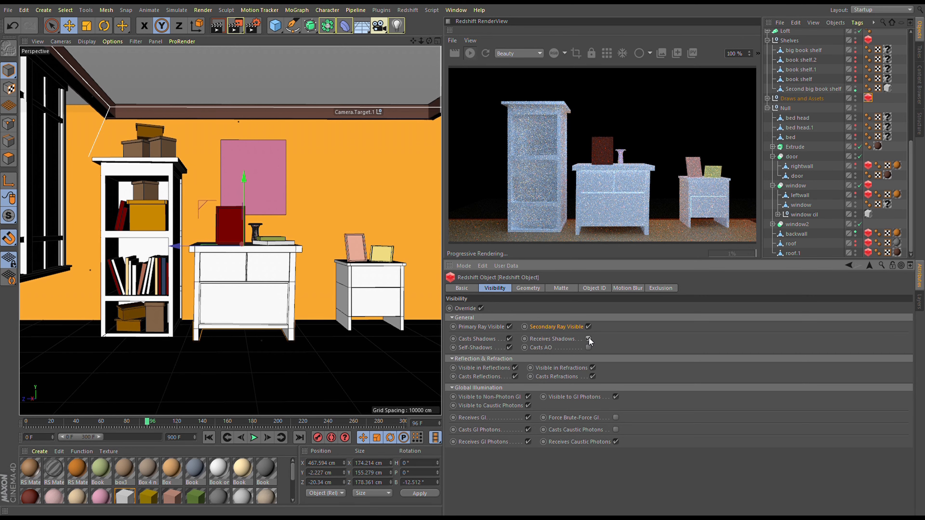
{"action": "left_click", "coordinate": [588, 347]}
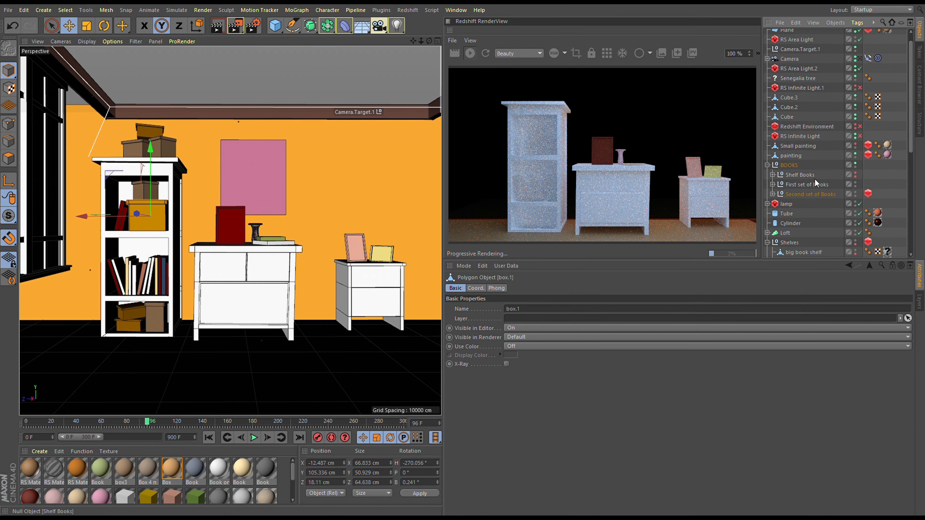
Step: Make the shelf books secondary-ray visible, hide the left wall from camera while receiving shadows, then untick Override
{"action": "left_click", "coordinate": [868, 193]}
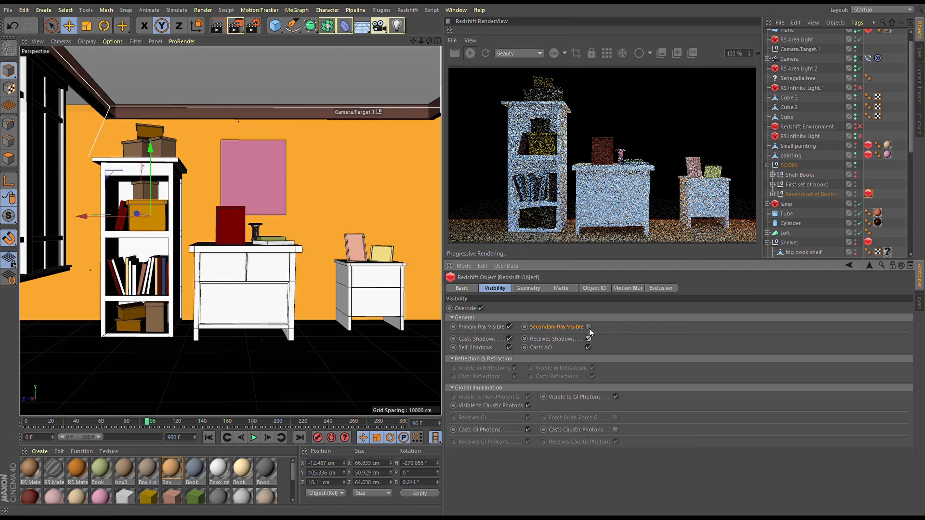
{"action": "left_click", "coordinate": [560, 288]}
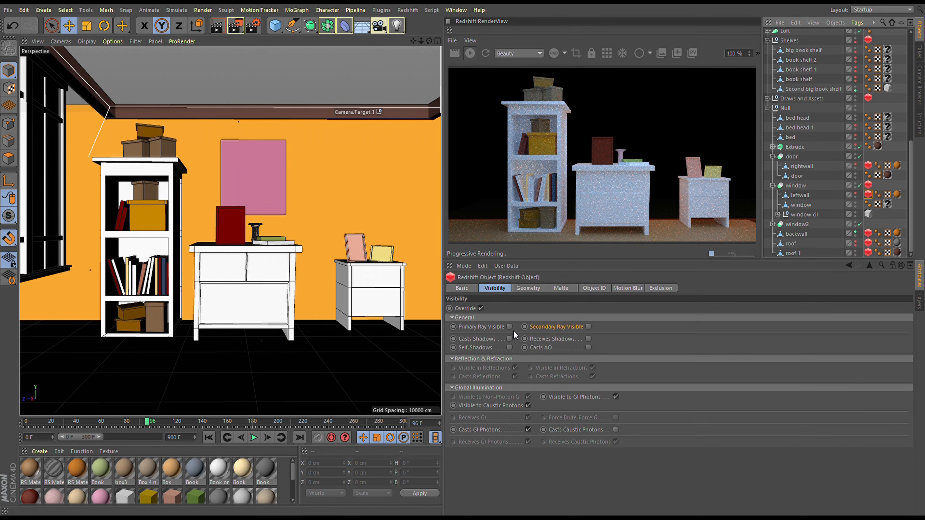
{"action": "left_click", "coordinate": [510, 327]}
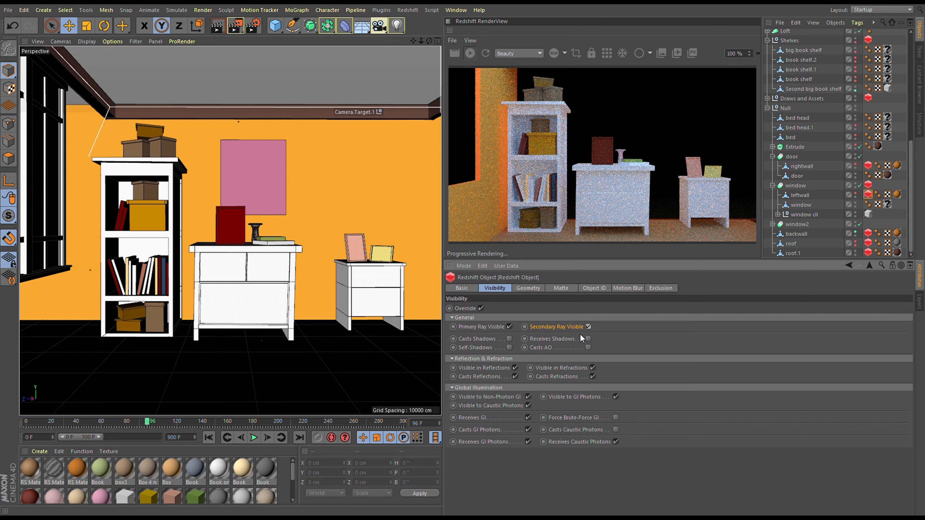
{"action": "left_click", "coordinate": [587, 347]}
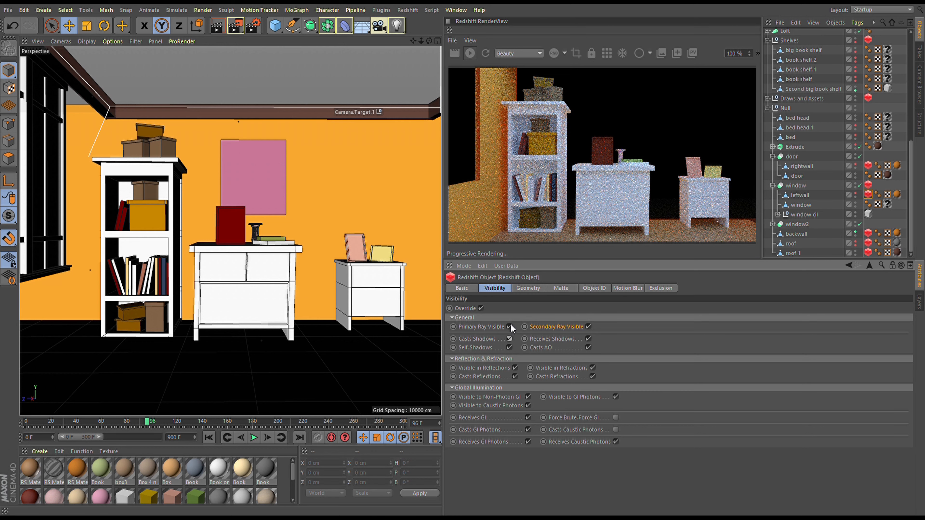
{"action": "left_click", "coordinate": [509, 326]}
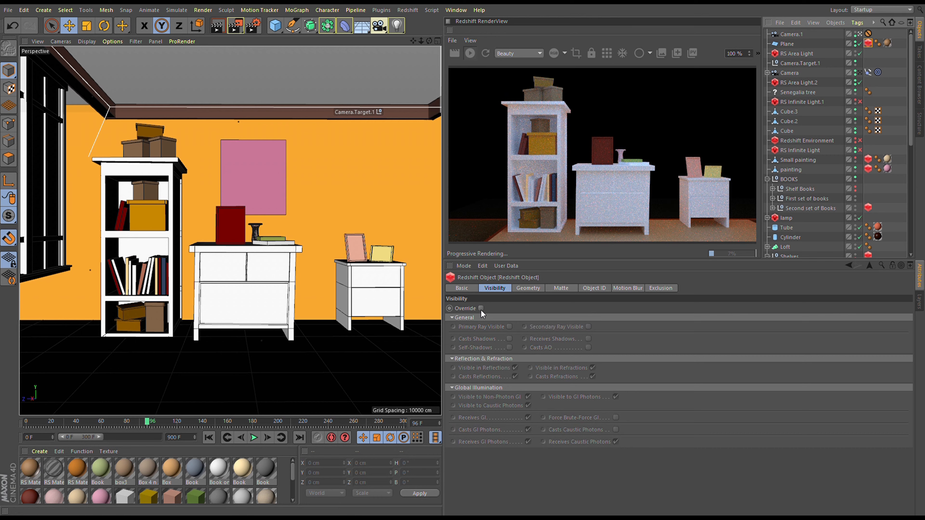
{"action": "left_click", "coordinate": [480, 307]}
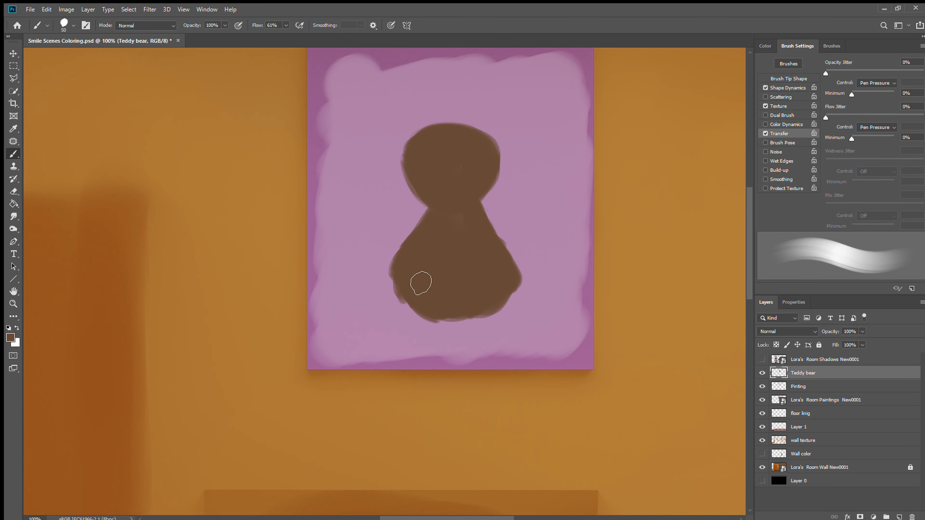
Step: Paint the bear's body, legs, head and shoulders, then add pale eye patches and a dark nose
{"action": "left_click_drag", "start_coordinate": [420, 283], "coordinate": [432, 224]}
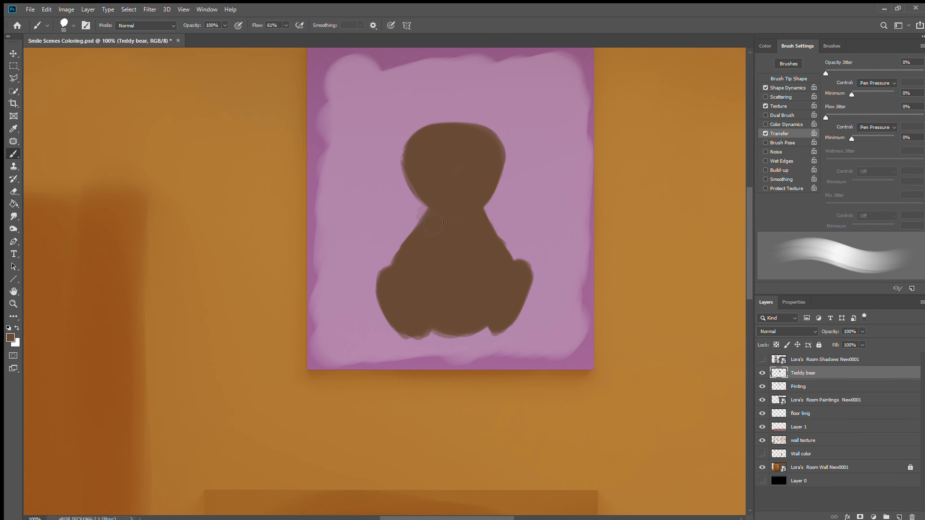
{"action": "left_click_drag", "start_coordinate": [432, 223], "coordinate": [507, 155]}
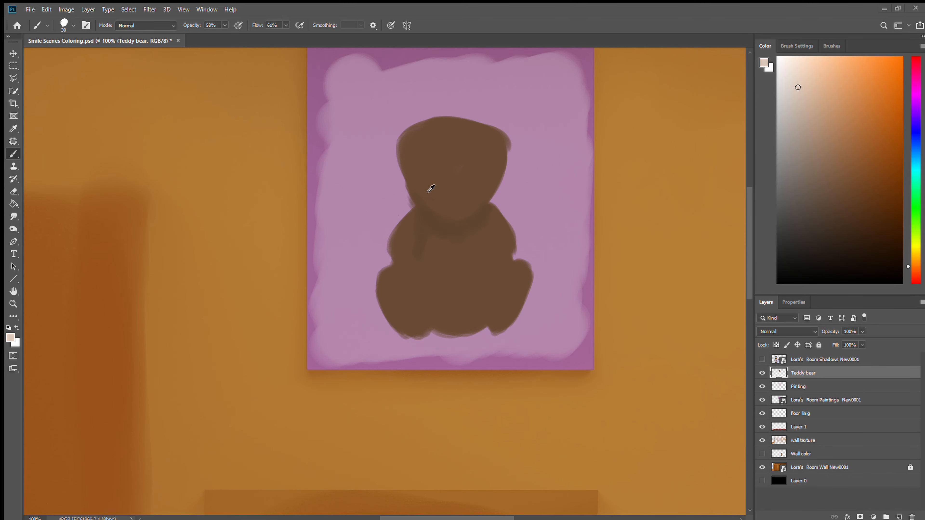
{"action": "left_click_drag", "start_coordinate": [431, 166], "coordinate": [492, 167]}
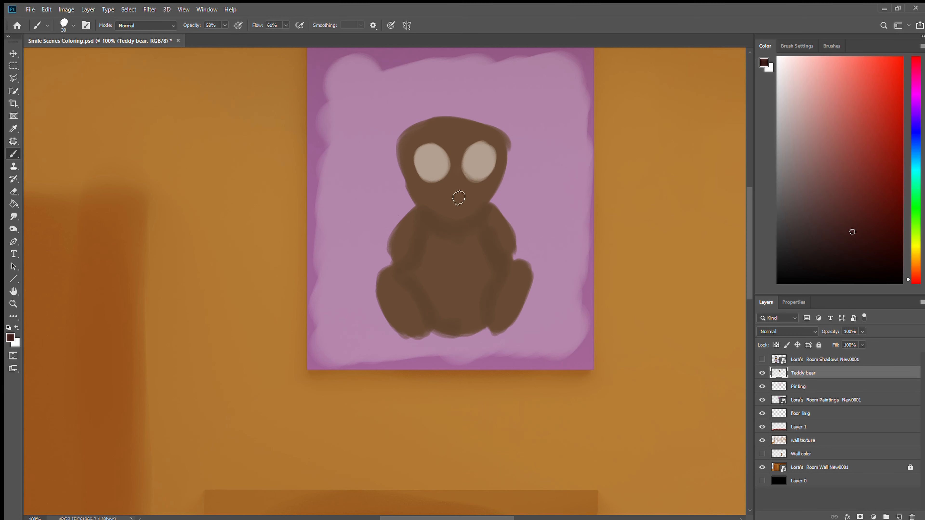
{"action": "left_click", "coordinate": [457, 196]}
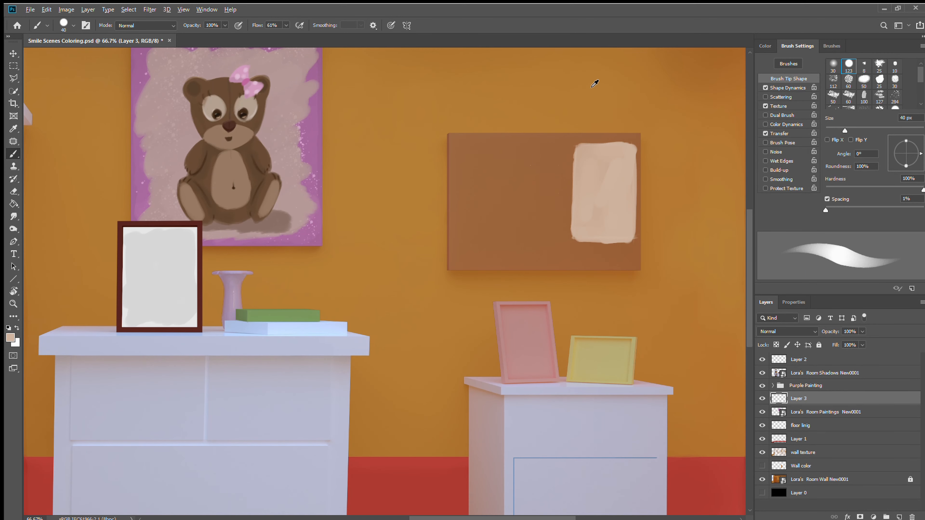
Step: Paint the children's drawings board and add a letter onto the yellow bunting flag
{"action": "left_click", "coordinate": [765, 45]}
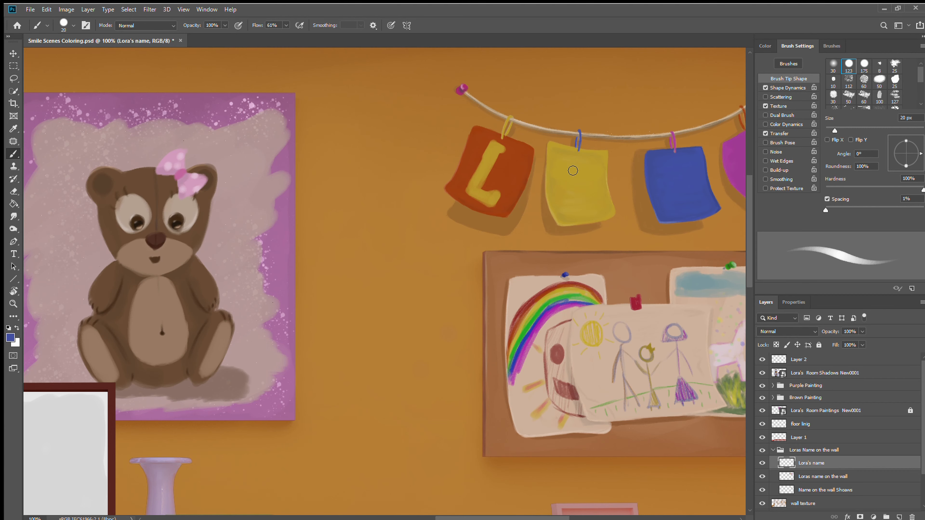
{"action": "left_click_drag", "start_coordinate": [578, 171], "coordinate": [572, 183]}
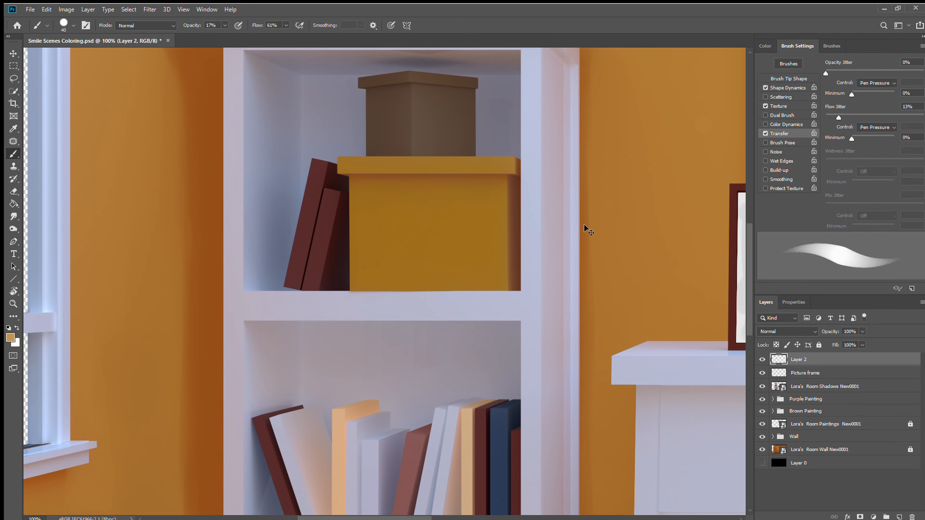
Step: Brush texture strokes and a lid edge highlight onto the shelf boxes on Layer 2
{"action": "left_click", "coordinate": [765, 46]}
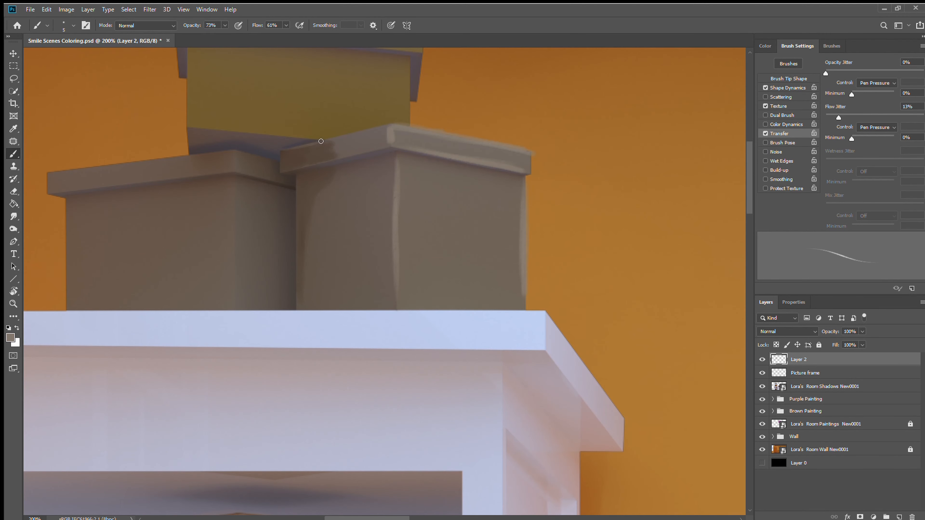
{"action": "left_click", "coordinate": [764, 47]}
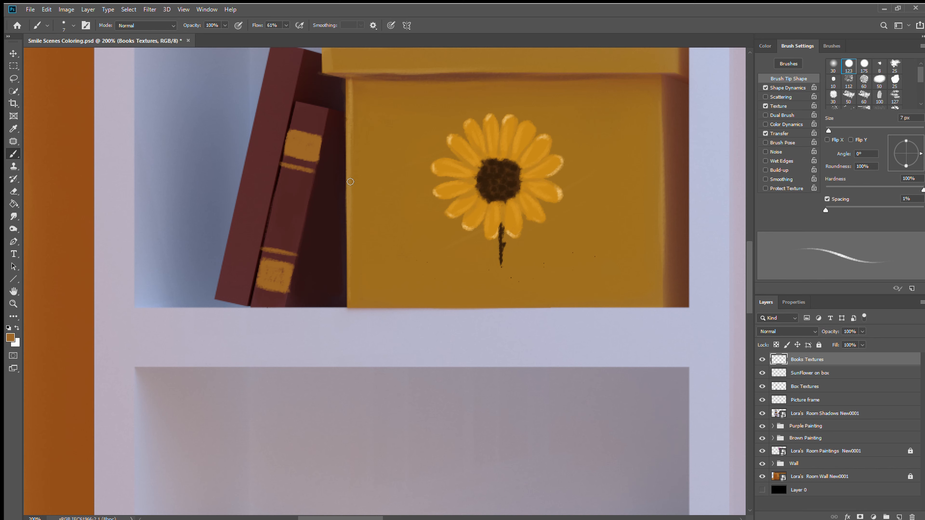
Step: Paint a yellow band and details on the hidden book spine, then set the BLUE ROSE title's font
{"action": "left_click", "coordinate": [765, 46]}
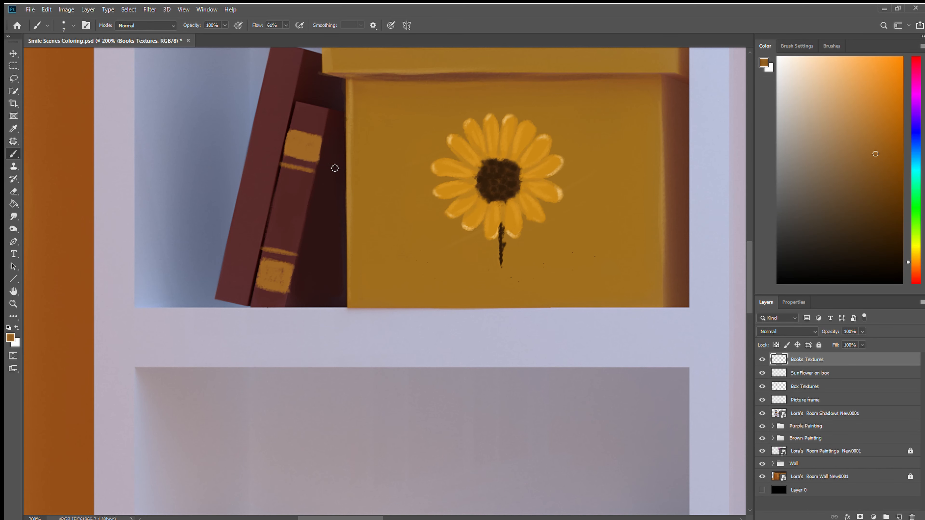
{"action": "left_click_drag", "start_coordinate": [334, 171], "coordinate": [337, 240]}
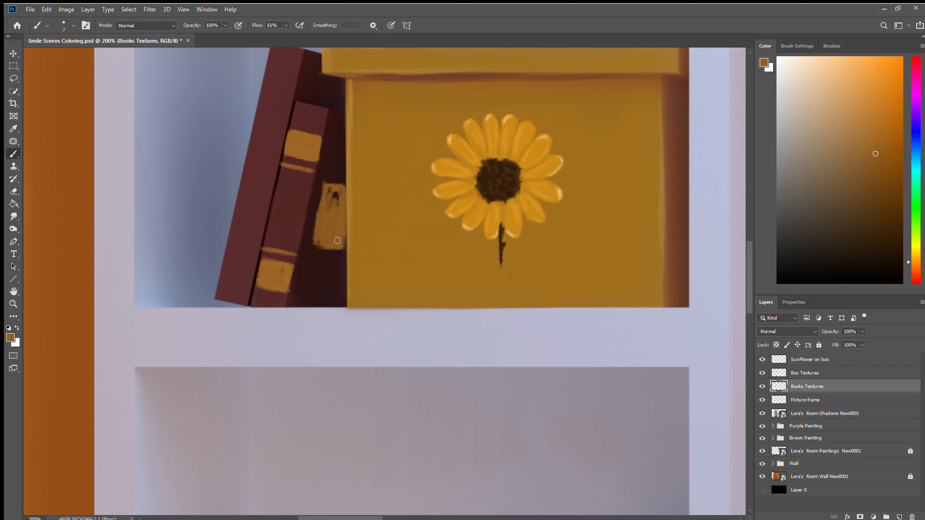
{"action": "left_click", "coordinate": [797, 45]}
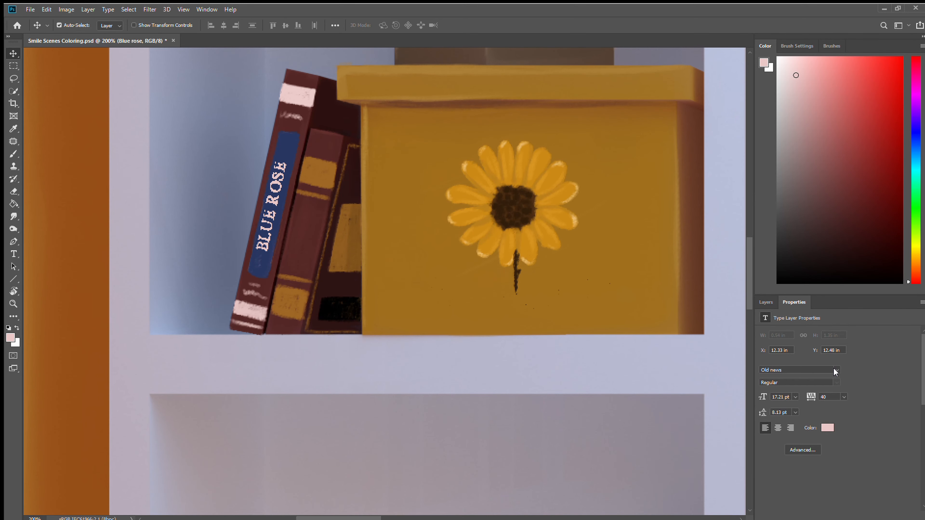
{"action": "left_click", "coordinate": [765, 302]}
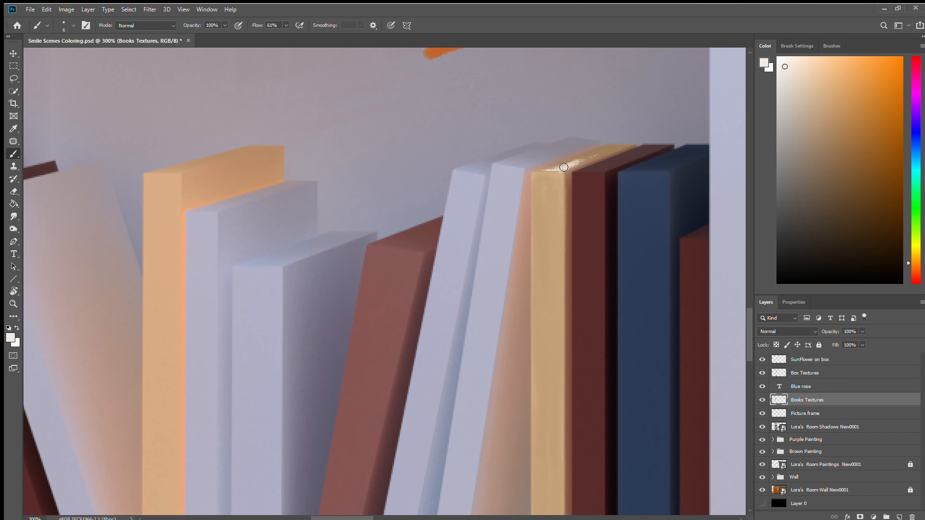
Step: Paint colourful covers on the lower shelf books for titles like GIRLS GUIDE and CHANGE
{"action": "left_click_drag", "start_coordinate": [563, 167], "coordinate": [590, 159]}
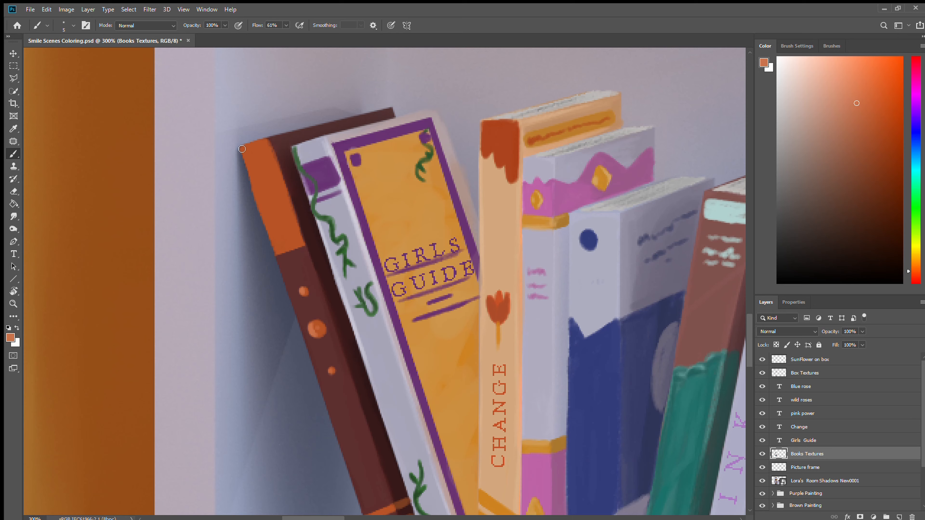
{"action": "scroll", "scroll_direction": "down", "scroll_amount": 3}
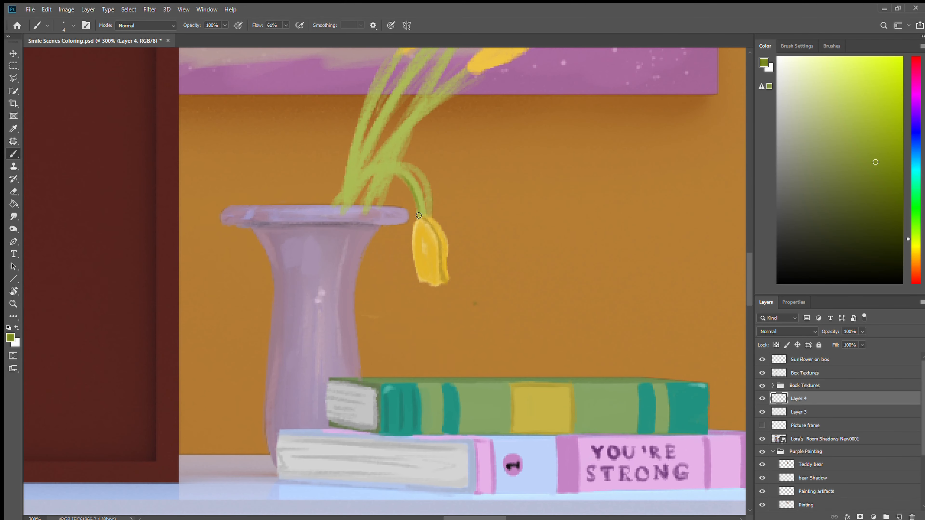
Step: Paint the drooping yellow tulip in the vase on Layer 4
{"action": "left_click", "coordinate": [797, 47]}
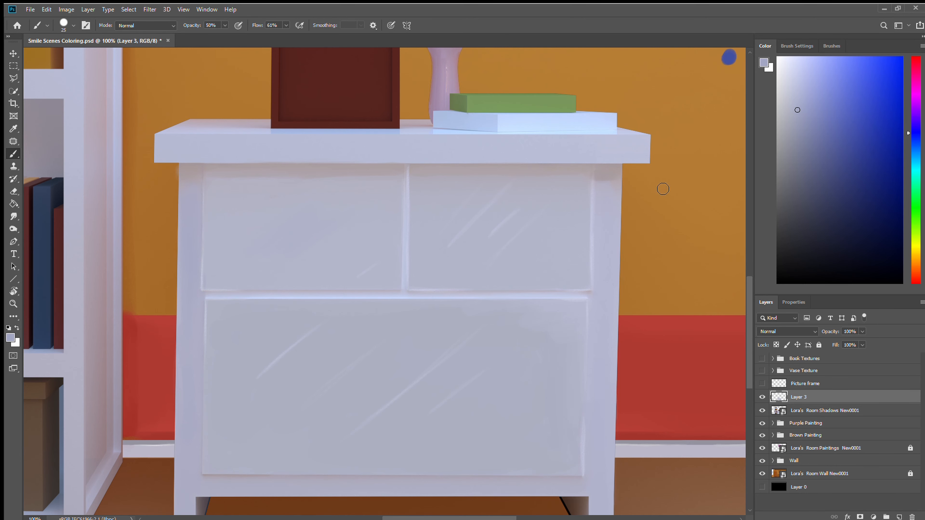
{"action": "mouse_move", "coordinate": [490, 268]}
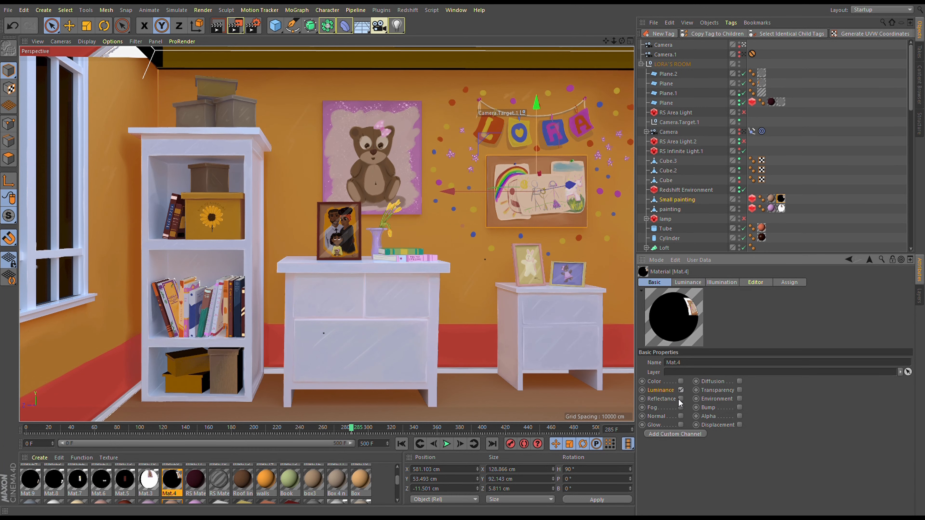
Step: Reload Mat.4's luminance image 'Smile Scenes Paint texture.png' so the updated painting shows
{"action": "left_click", "coordinate": [686, 281]}
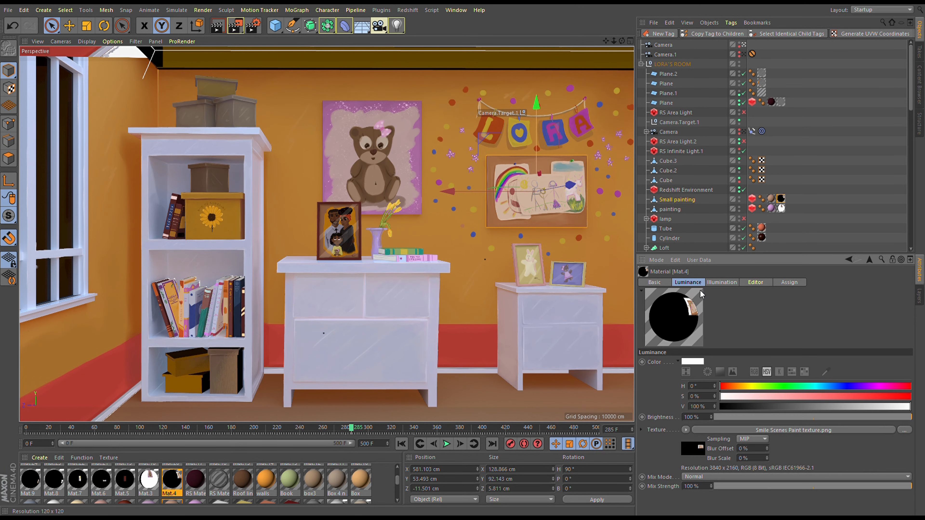
{"action": "mouse_move", "coordinate": [723, 431]}
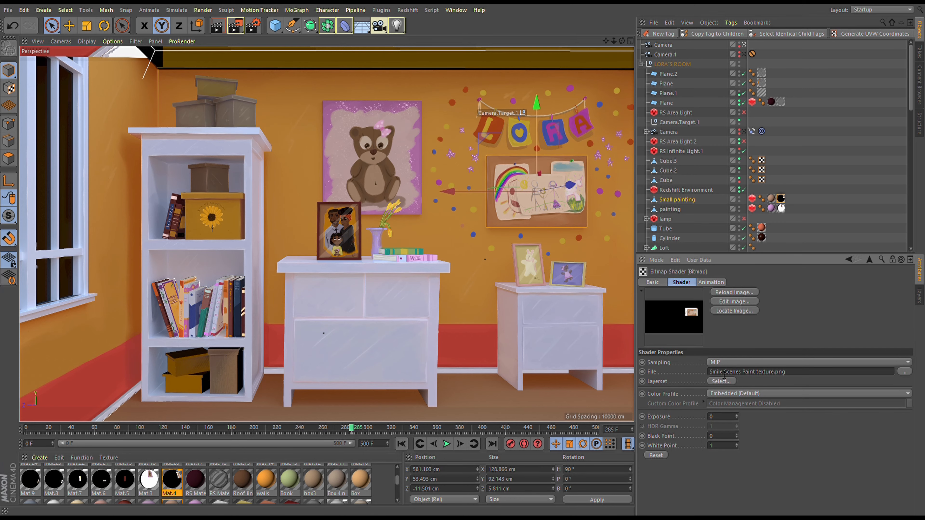
{"action": "left_click", "coordinate": [781, 199]}
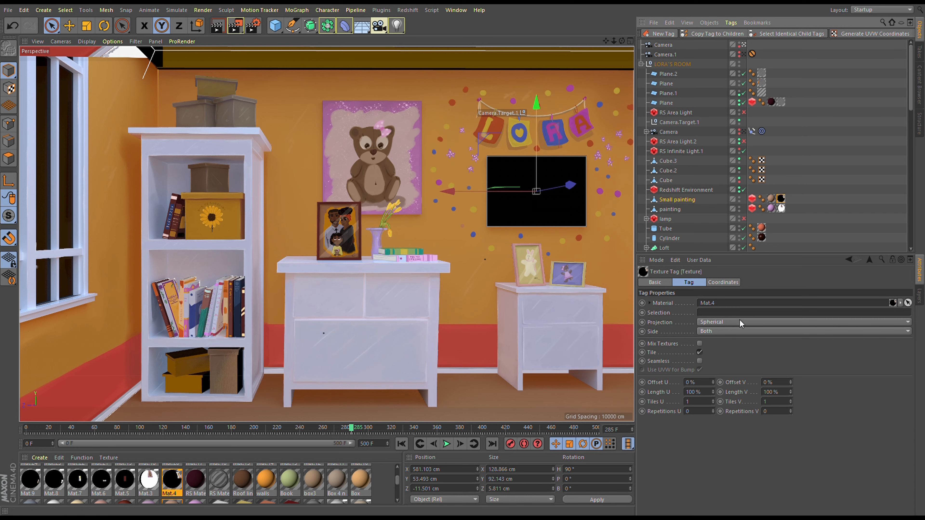
Step: Give the texture tag Camera Mapping projection from Camera.1 with HDTV (16:9) film aspect
{"action": "left_click", "coordinate": [802, 322]}
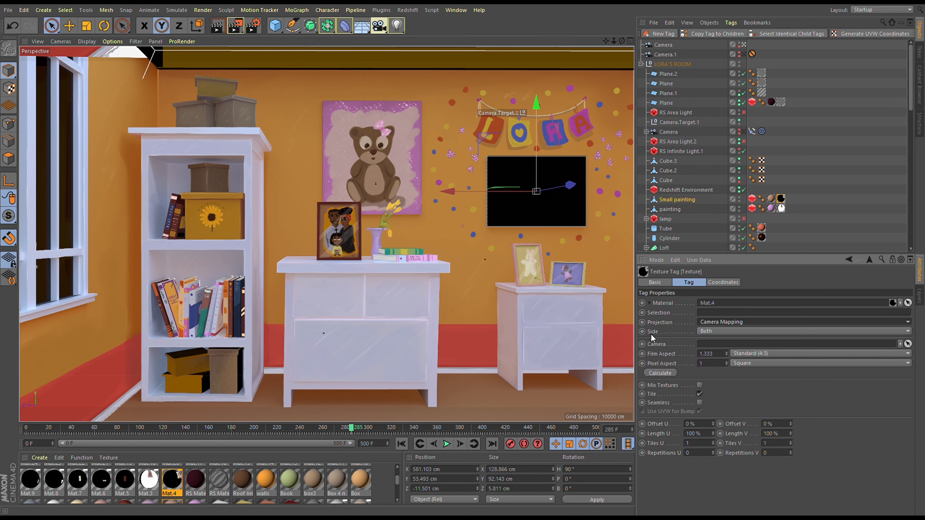
{"action": "left_click", "coordinate": [819, 353]}
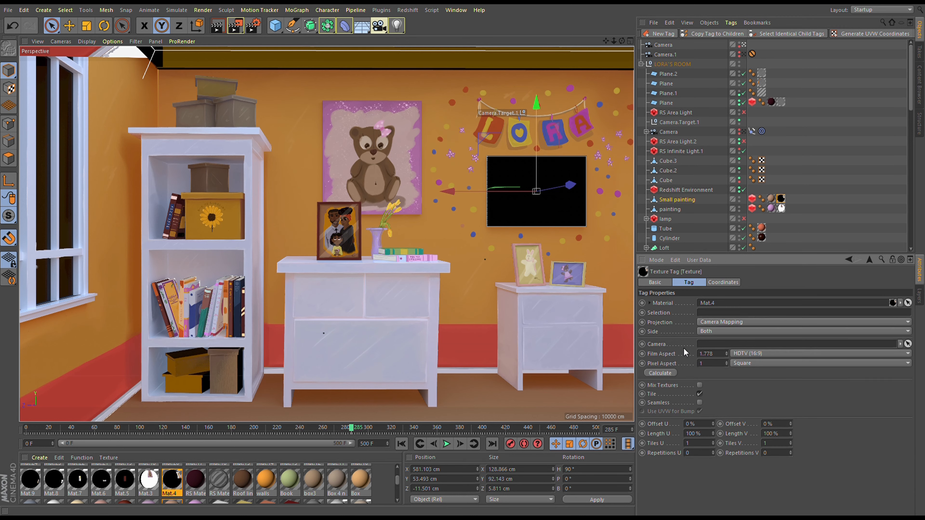
{"action": "left_click", "coordinate": [666, 55]}
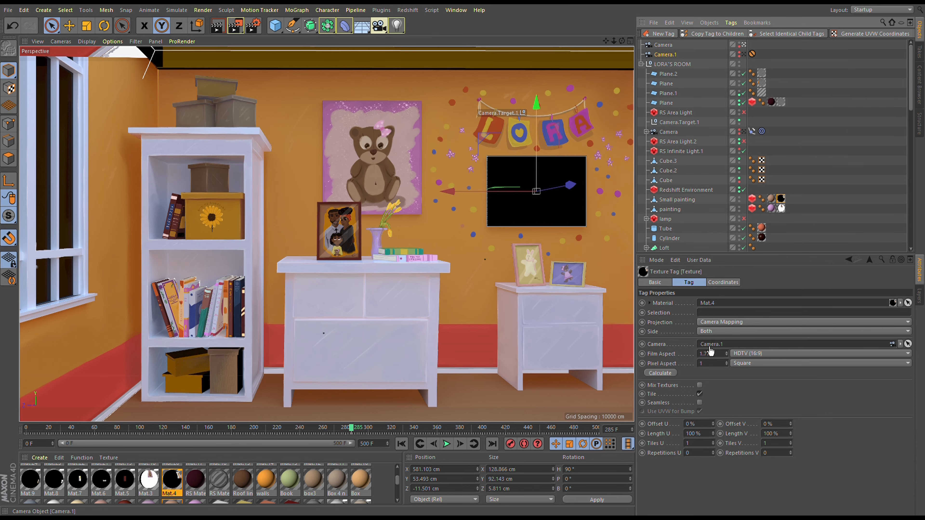
{"action": "left_click", "coordinate": [676, 199]}
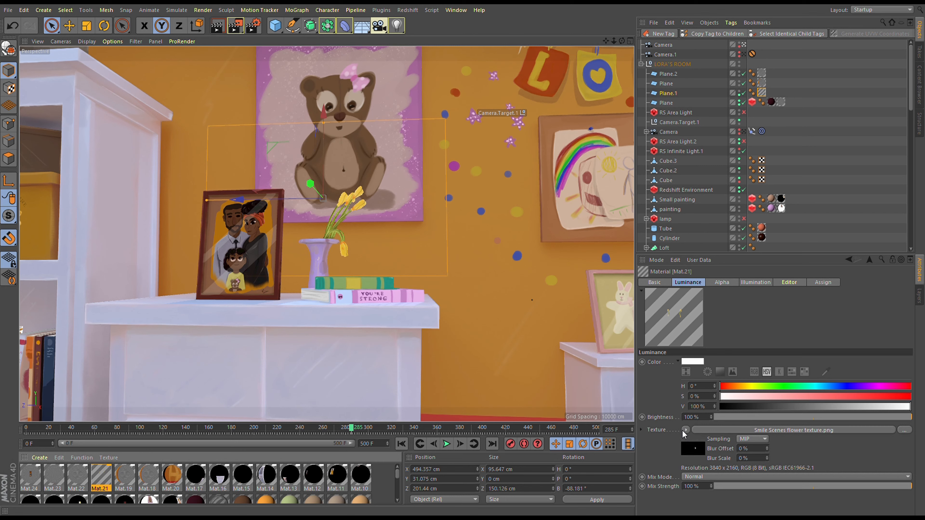
Step: Return to Mat.21's channel overview to enable Alpha on the tulip plane
{"action": "left_click", "coordinate": [654, 282]}
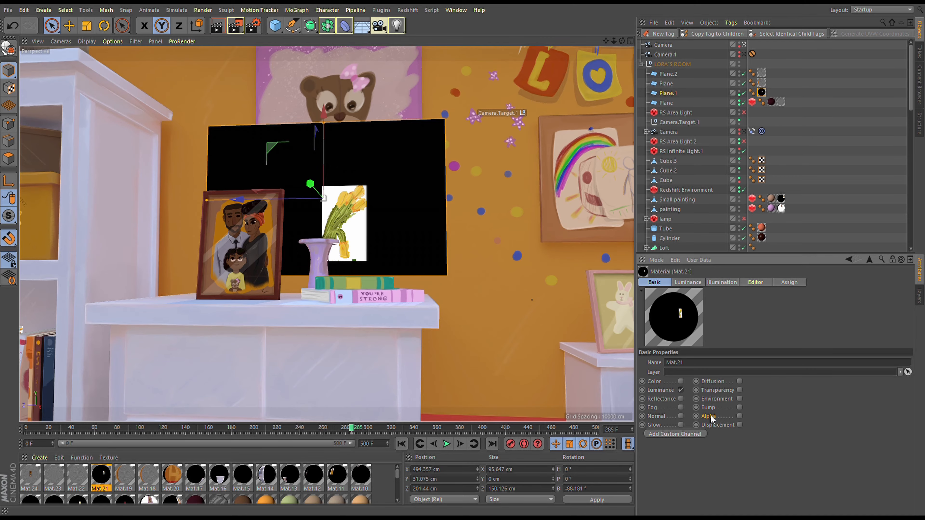
{"action": "mouse_move", "coordinate": [676, 265]}
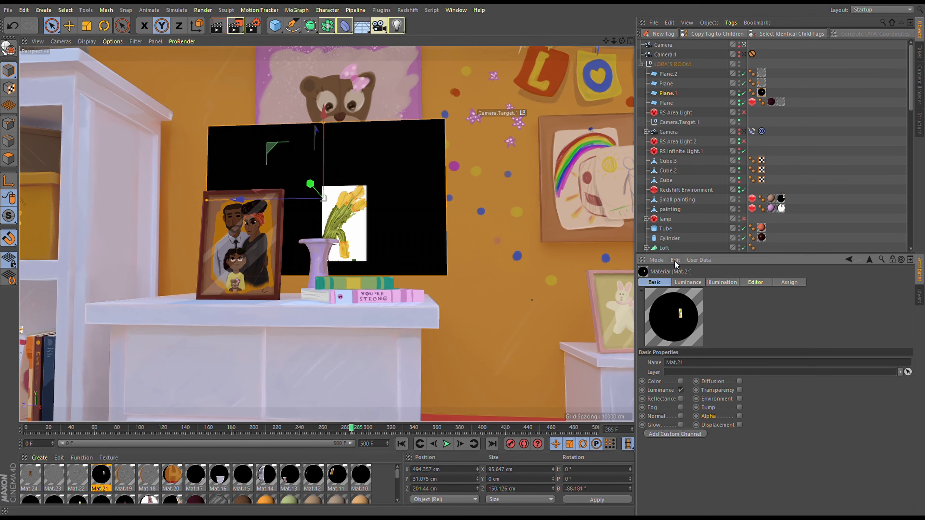